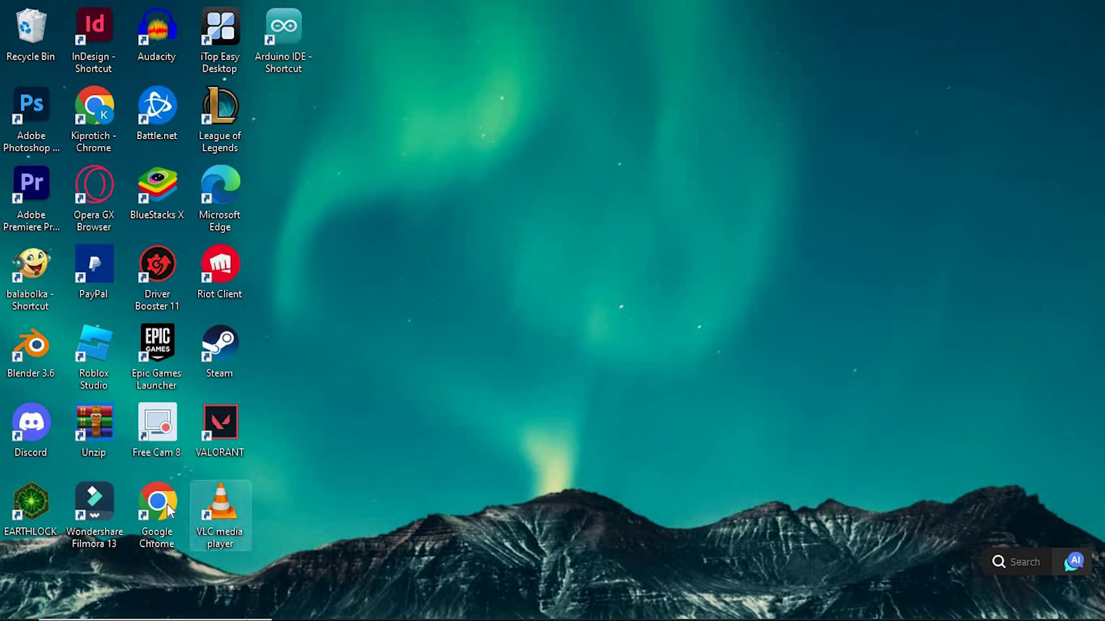
- Launch Google Chrome and search Google for "google calendar"
double_click(157, 502)
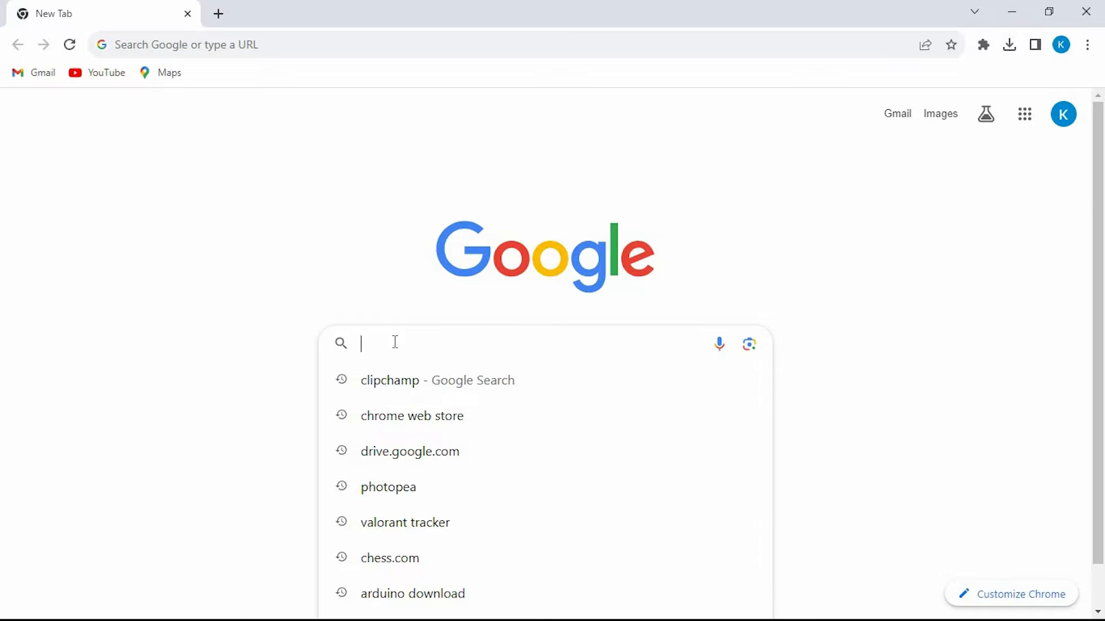
text(google calendar)
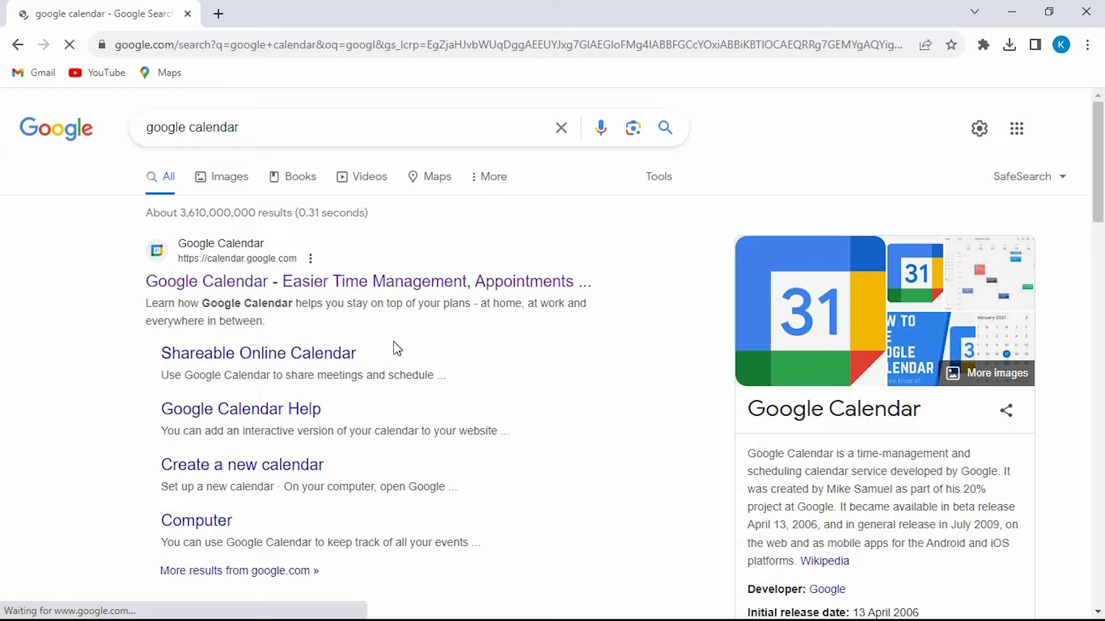
- Go to the Google Calendar site from the results and load the November 20, 2023 day view
click(369, 280)
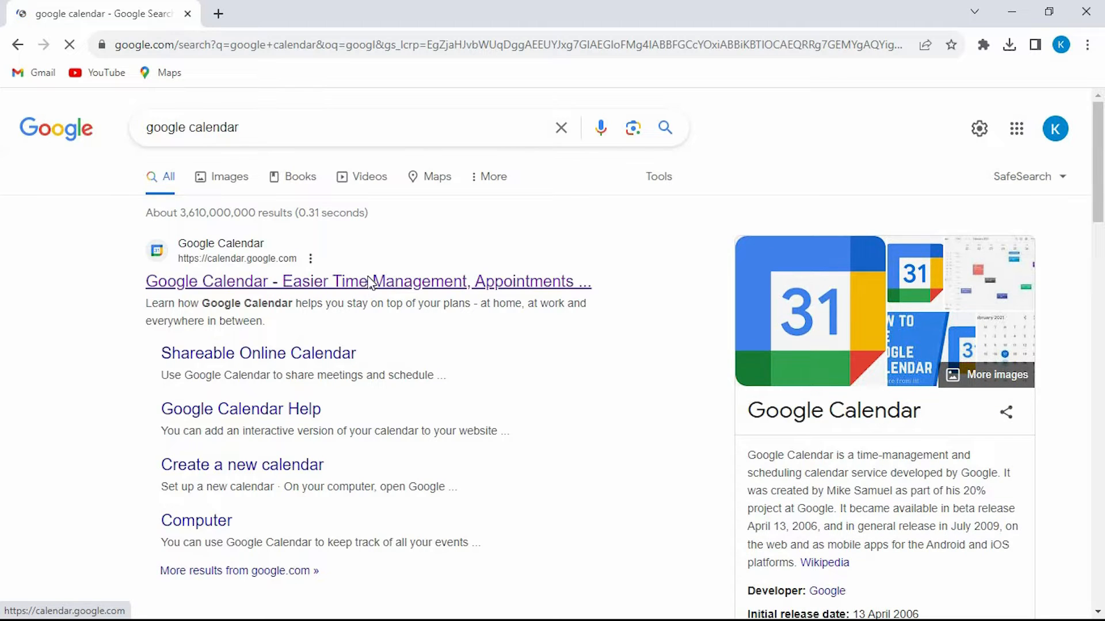
click(368, 281)
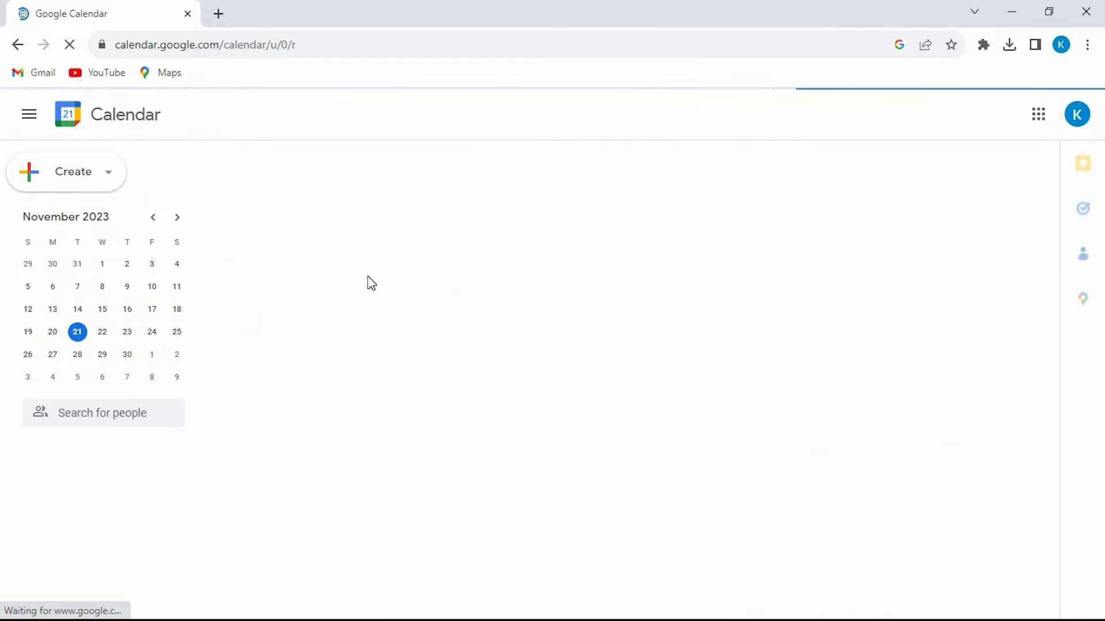
click(51, 331)
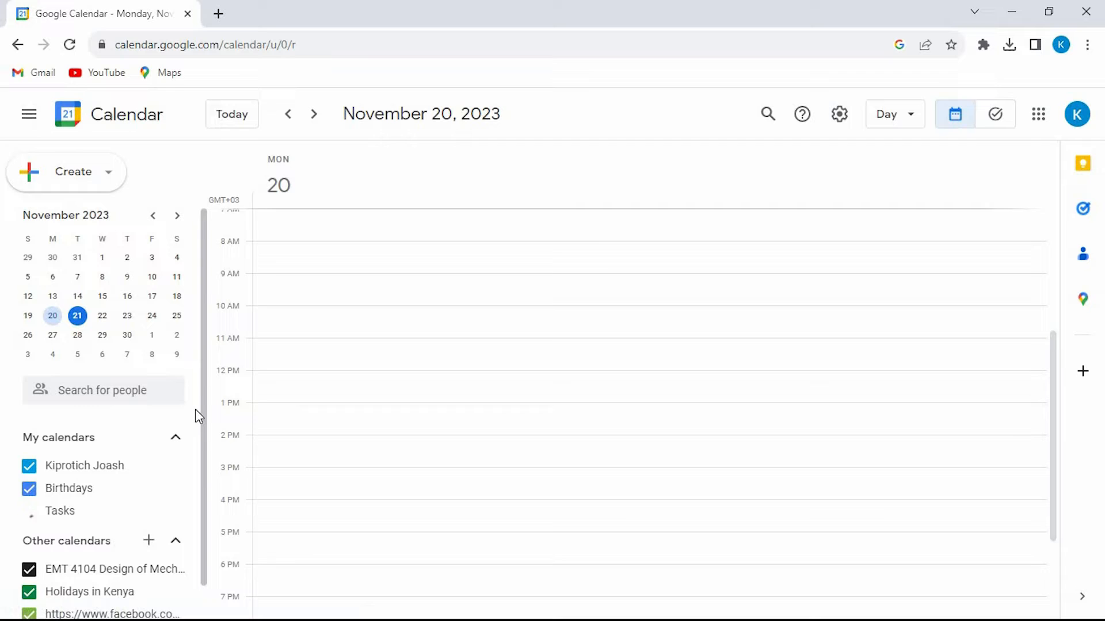
click(29, 511)
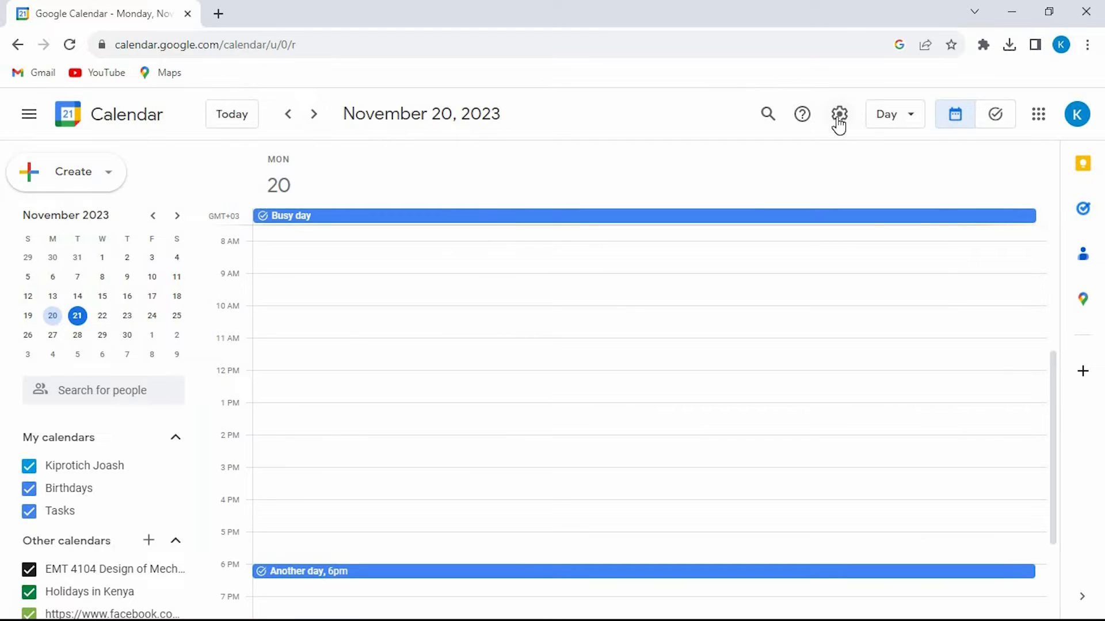
- Reach the Settings page via the gear menu, landing on General > Language and region
click(839, 114)
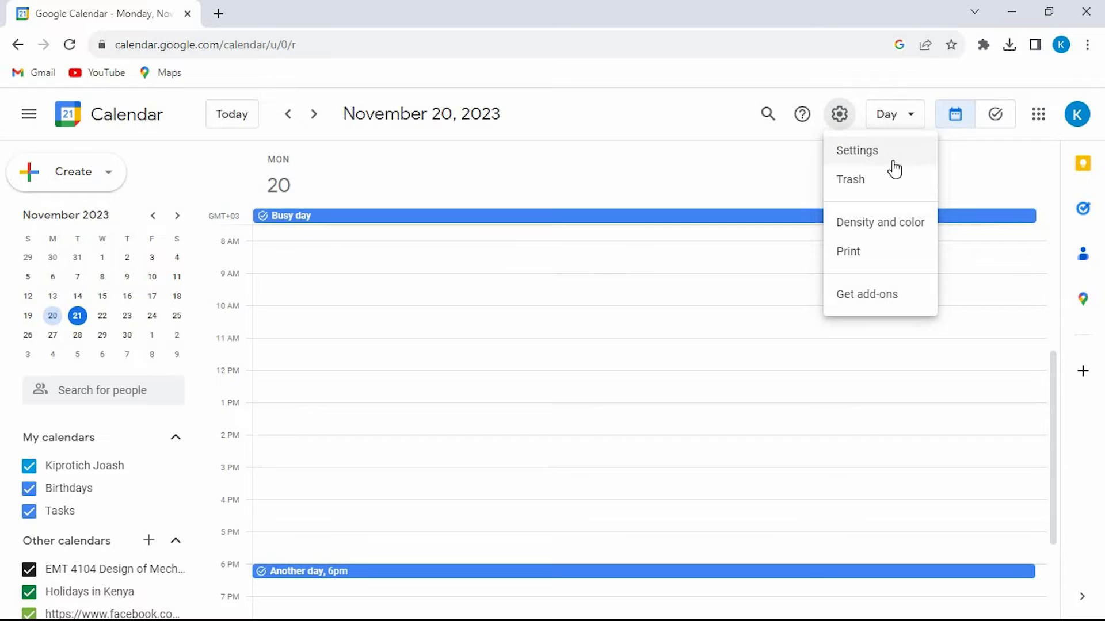
click(856, 150)
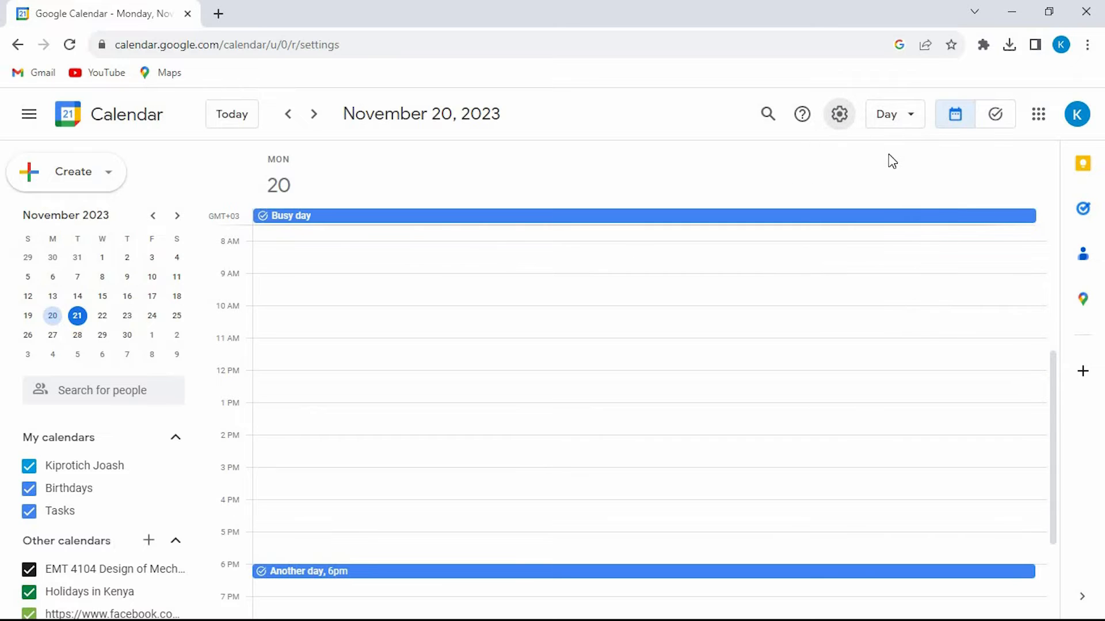
click(839, 114)
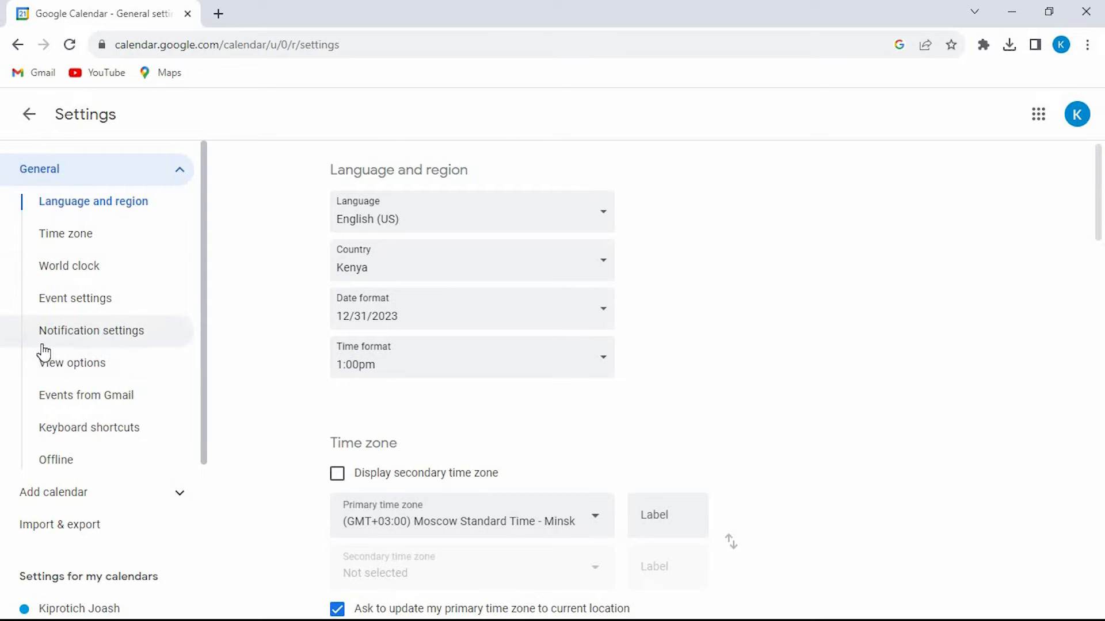
scroll(down, 3)
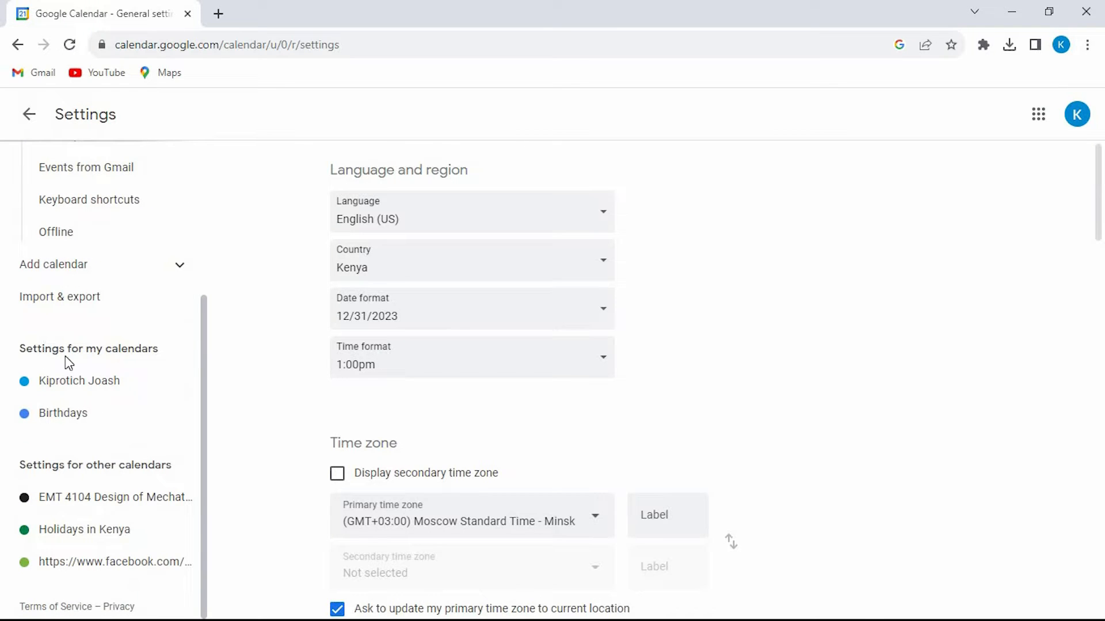
mouse_move(37, 399)
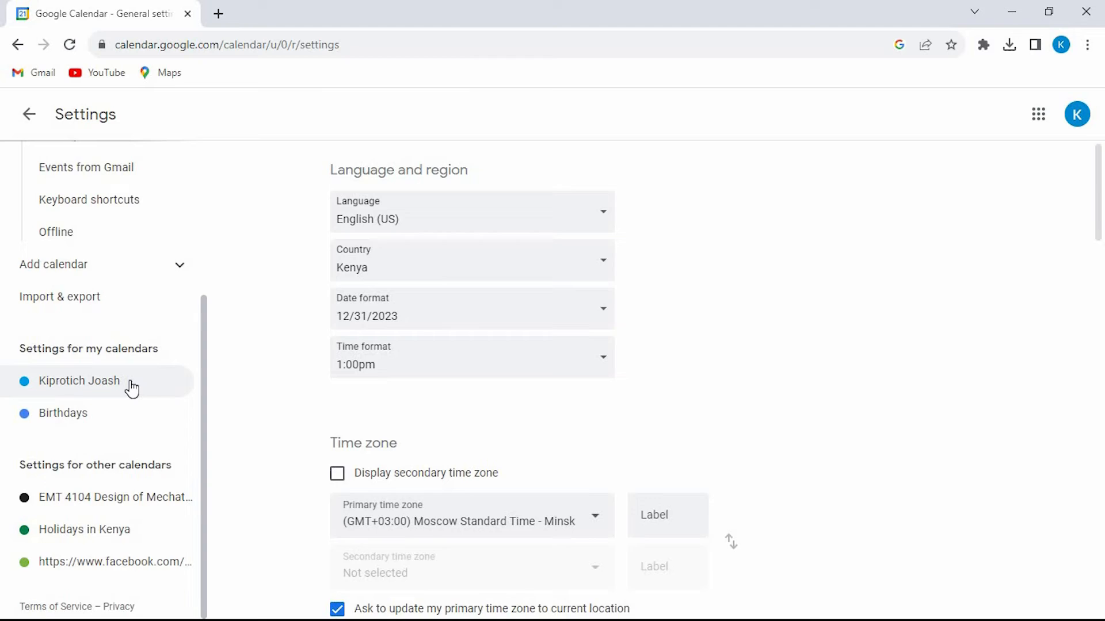
- Show the Kiprotich Joash calendar's own settings with its name, time zone and owner
click(79, 381)
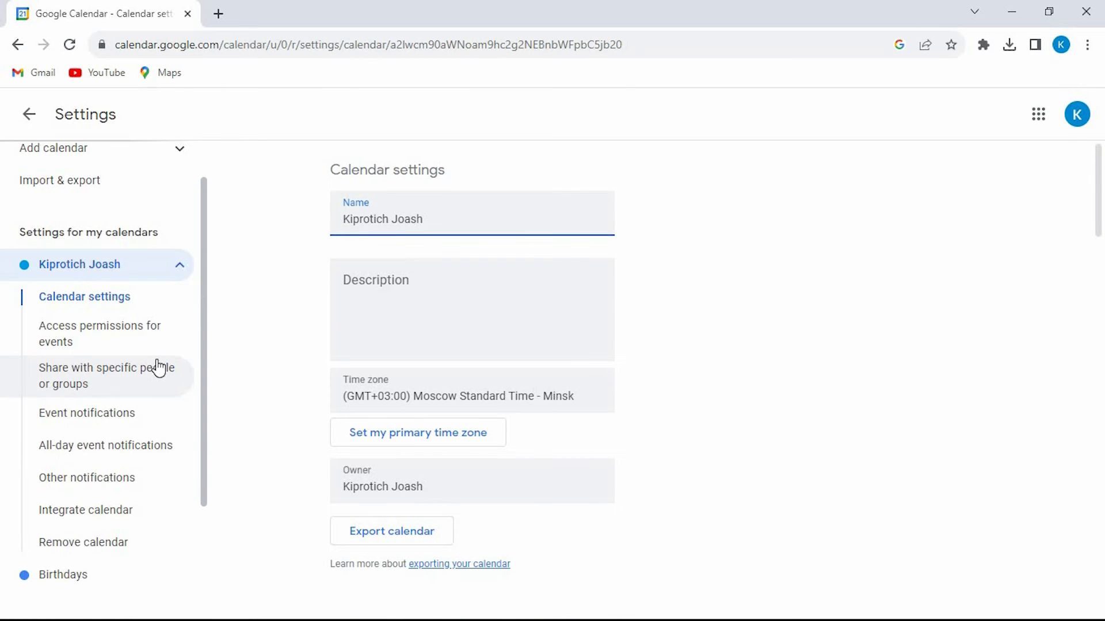
scroll(down, 3)
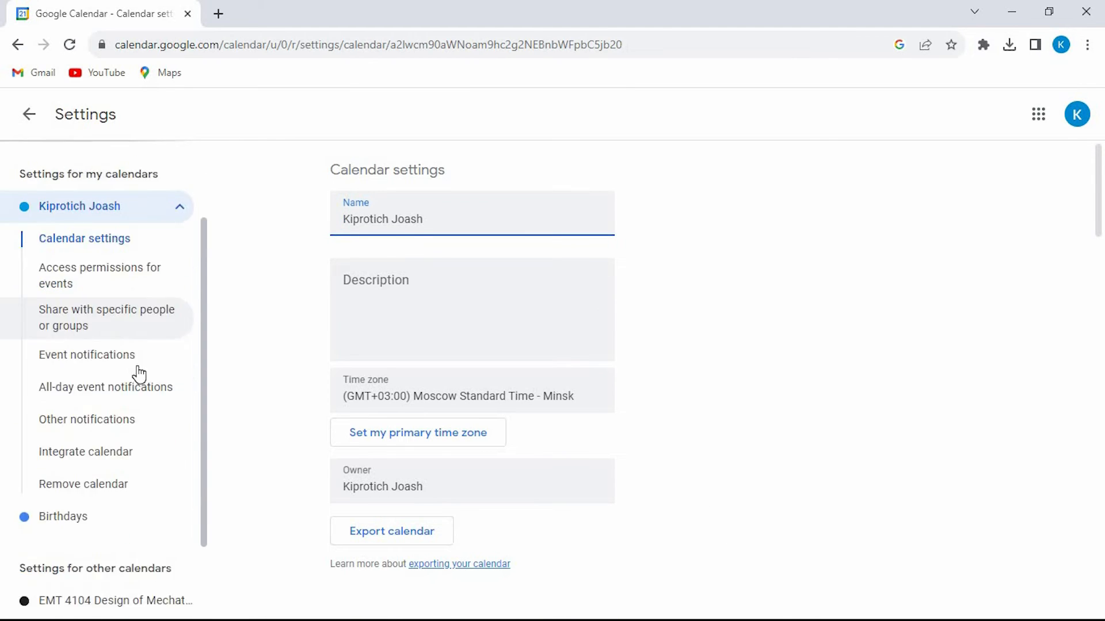
scroll(down, 3)
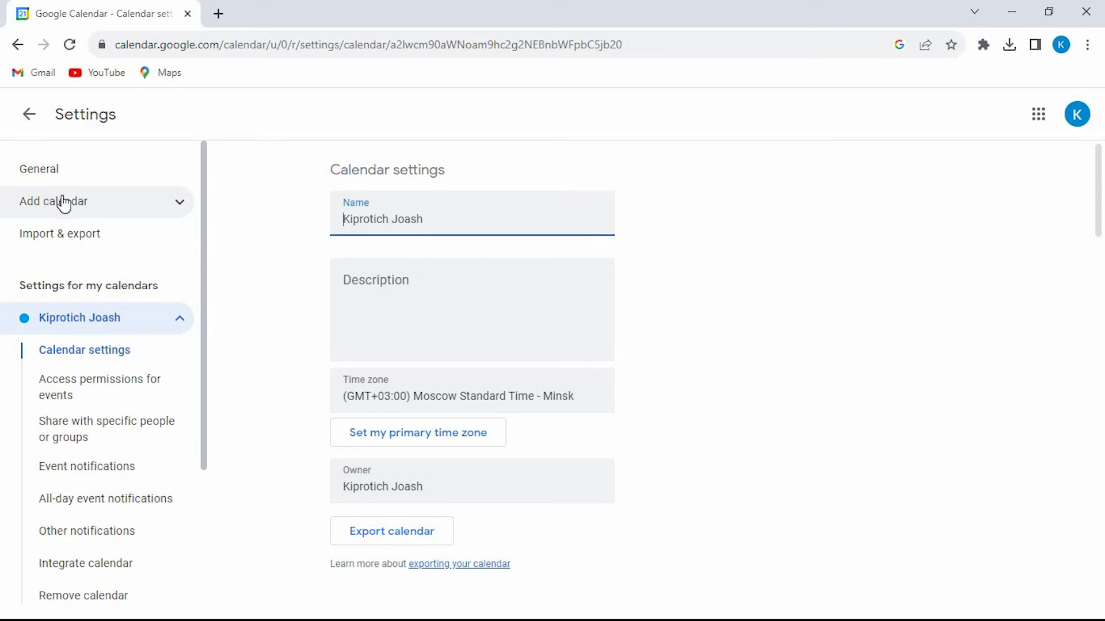
mouse_move(64, 207)
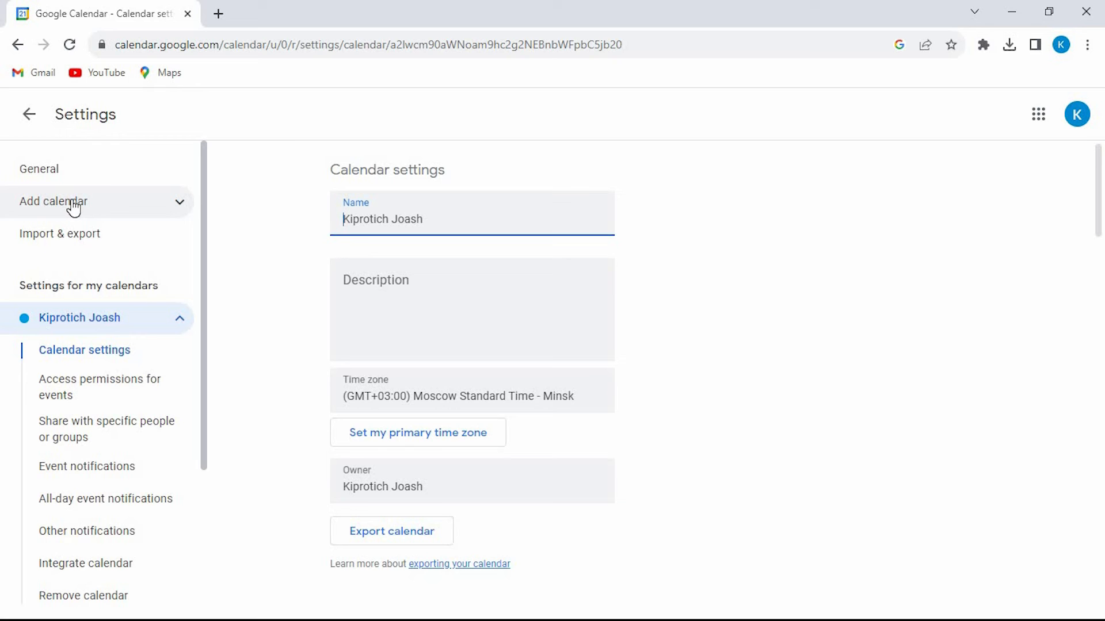